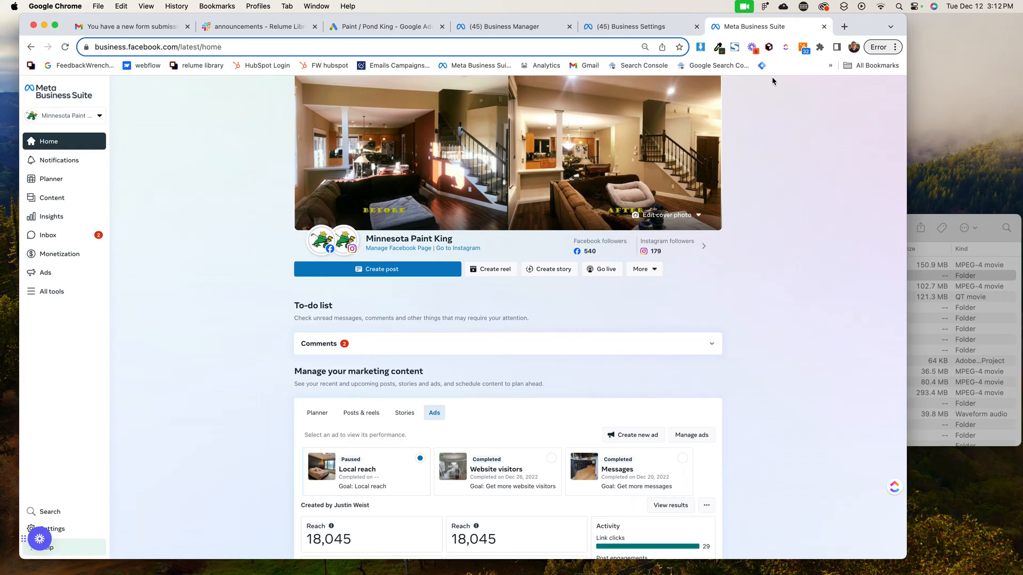
Step: Load business.facebook.com in a new browser tab
{"action": "left_click", "coordinate": [843, 26]}
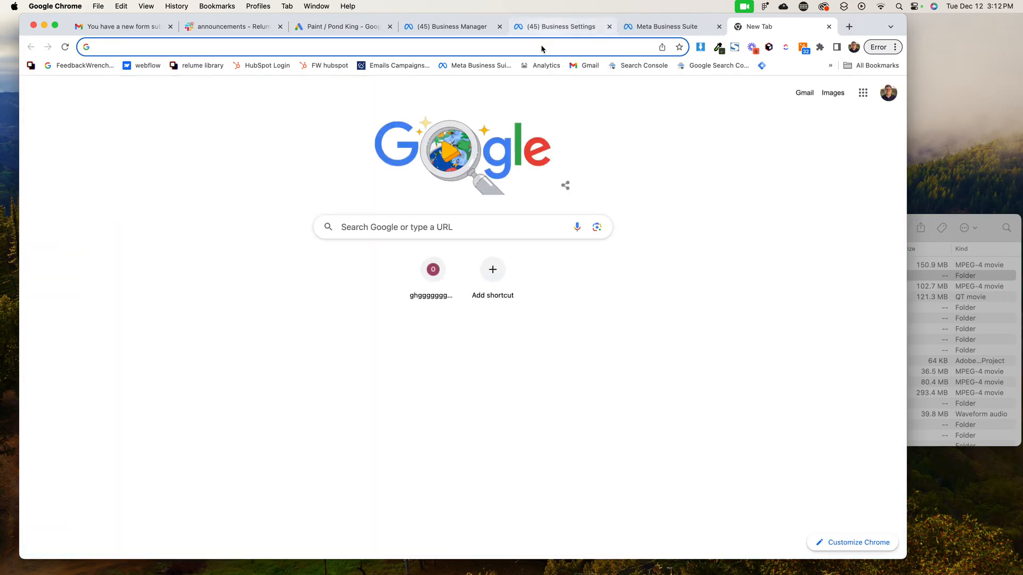
{"action": "type", "text": "business.facebook.com/home/accounts?business_id=1709925439385853"}
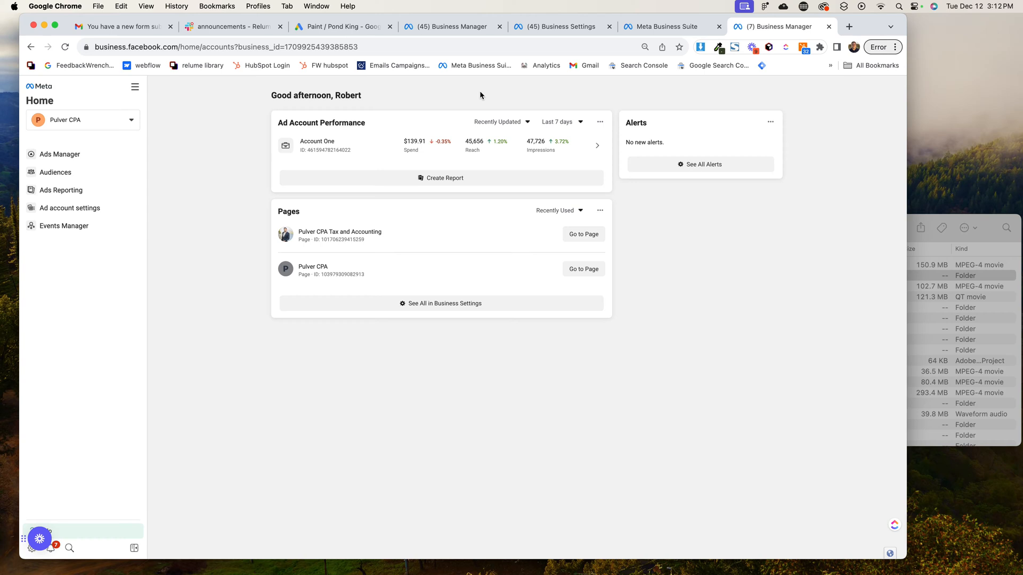
{"action": "mouse_move", "coordinate": [245, 113]}
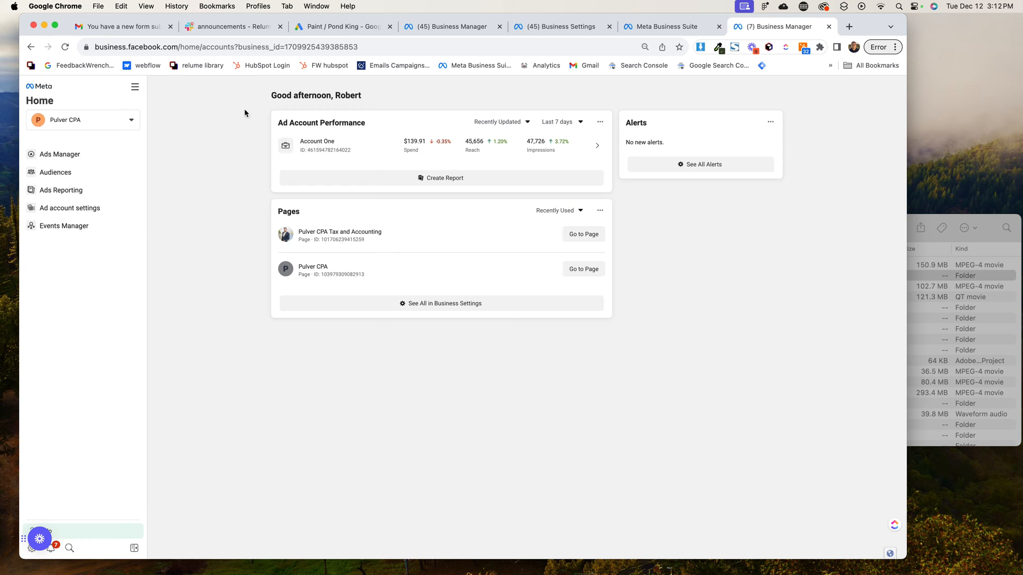
Step: Open the business account dropdown and scroll the list to FeedbackWrench
{"action": "left_click", "coordinate": [83, 120]}
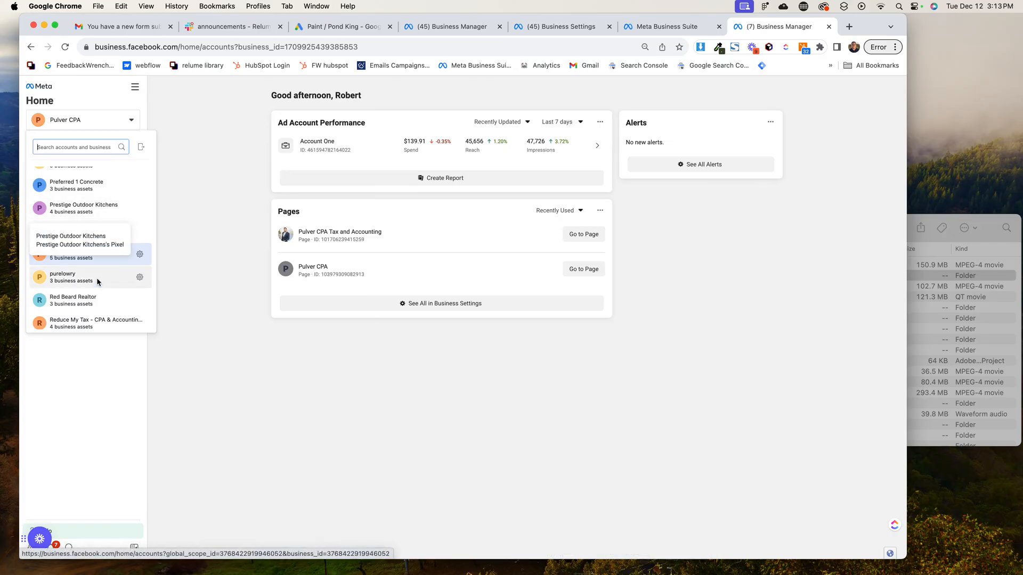
{"action": "scroll", "scroll_direction": "down", "scroll_amount": 3}
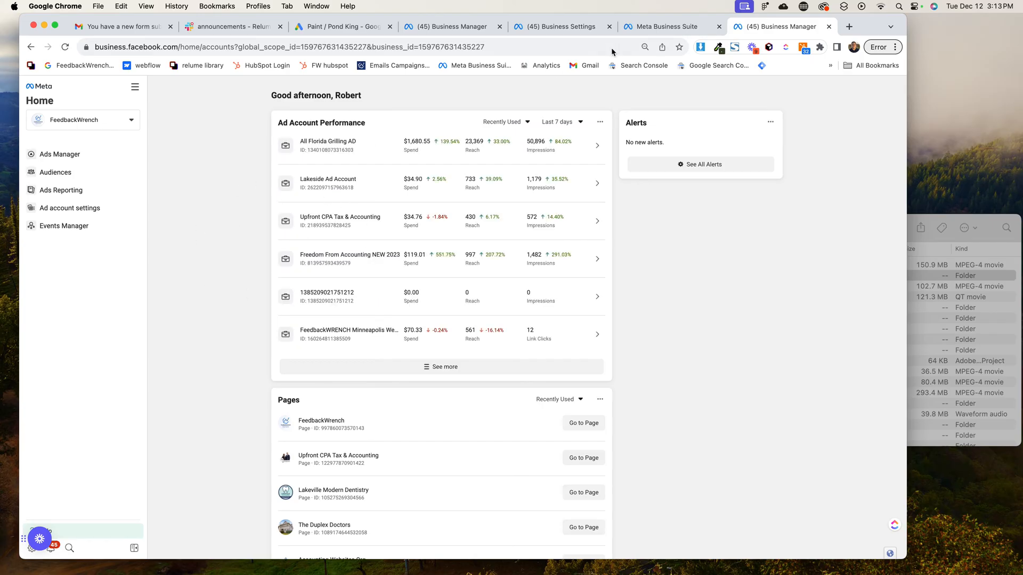
Step: Switch from the Business Settings tab back to the Meta Business Suite tab
{"action": "left_click", "coordinate": [558, 26]}
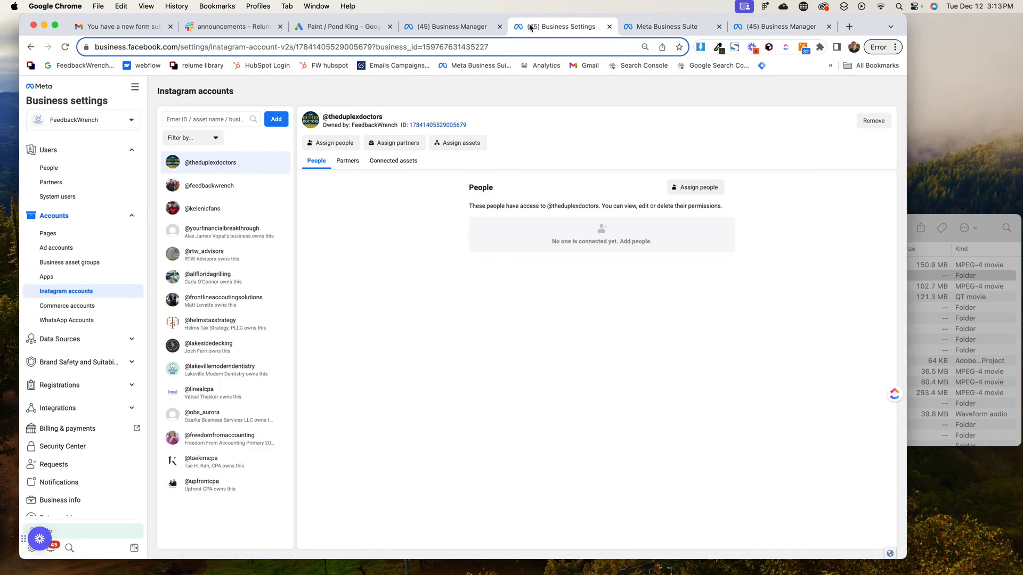
{"action": "left_click", "coordinate": [664, 27]}
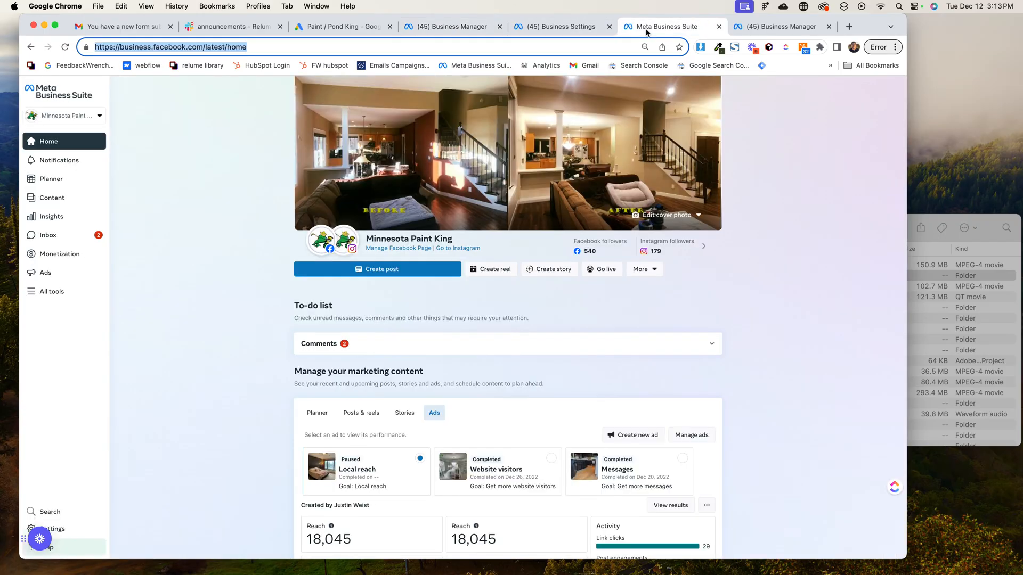
{"action": "mouse_move", "coordinate": [362, 287]}
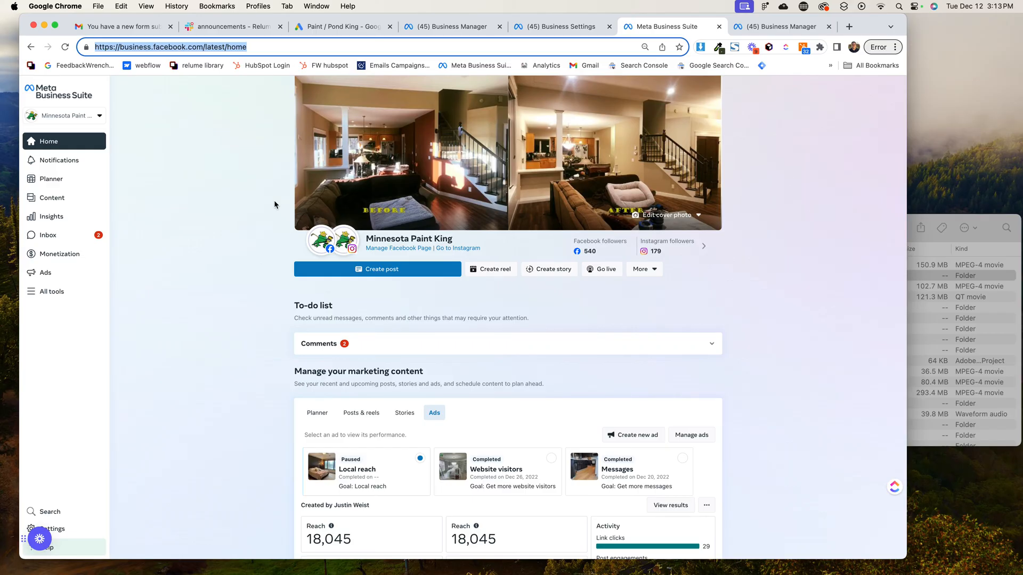
{"action": "mouse_move", "coordinate": [235, 252]}
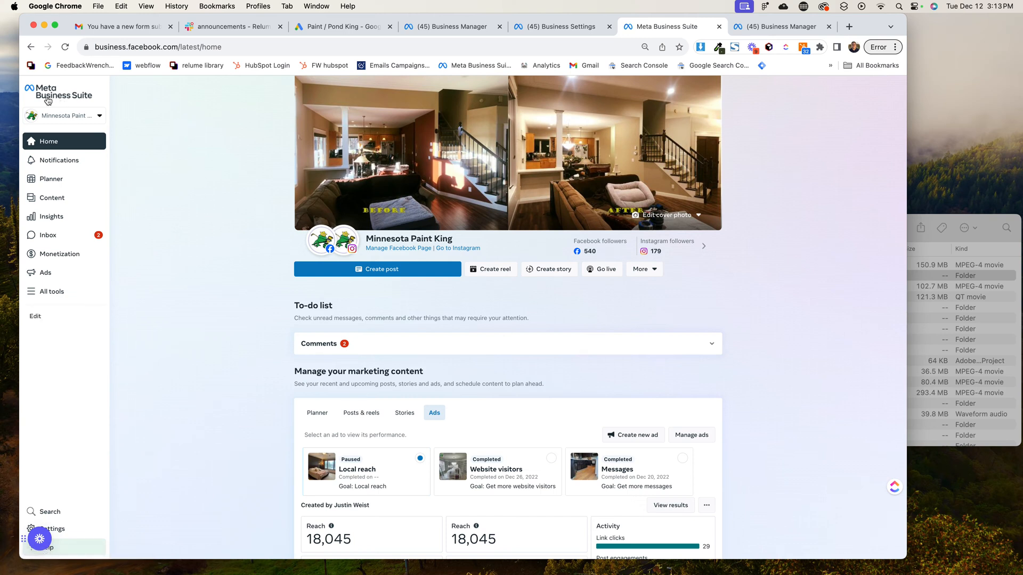
{"action": "left_click", "coordinate": [158, 47]}
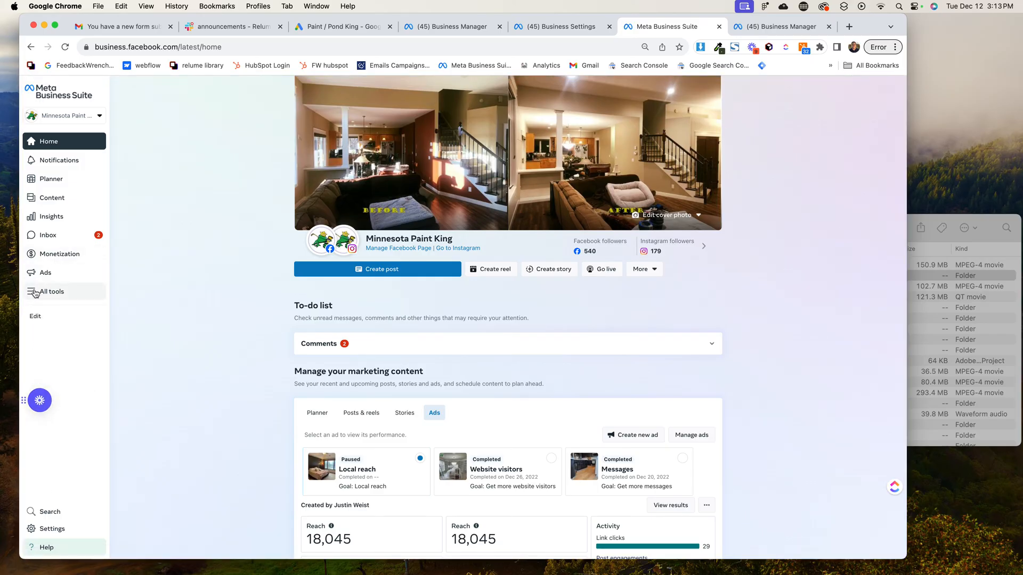
{"action": "mouse_move", "coordinate": [51, 292]}
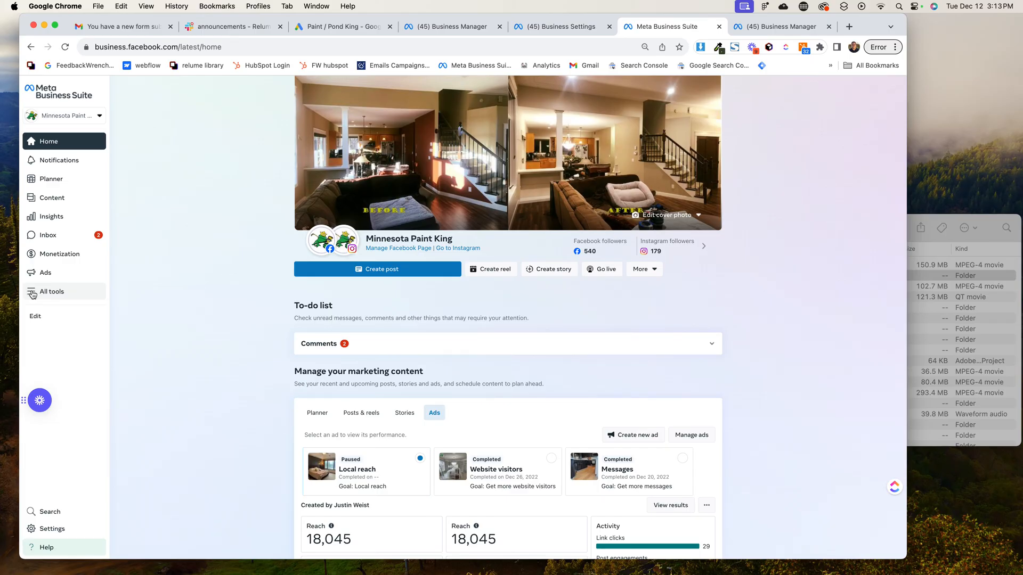
Step: Launch Ads Manager from All tools for the Q Carriers NEW ad account
{"action": "left_click", "coordinate": [51, 292]}
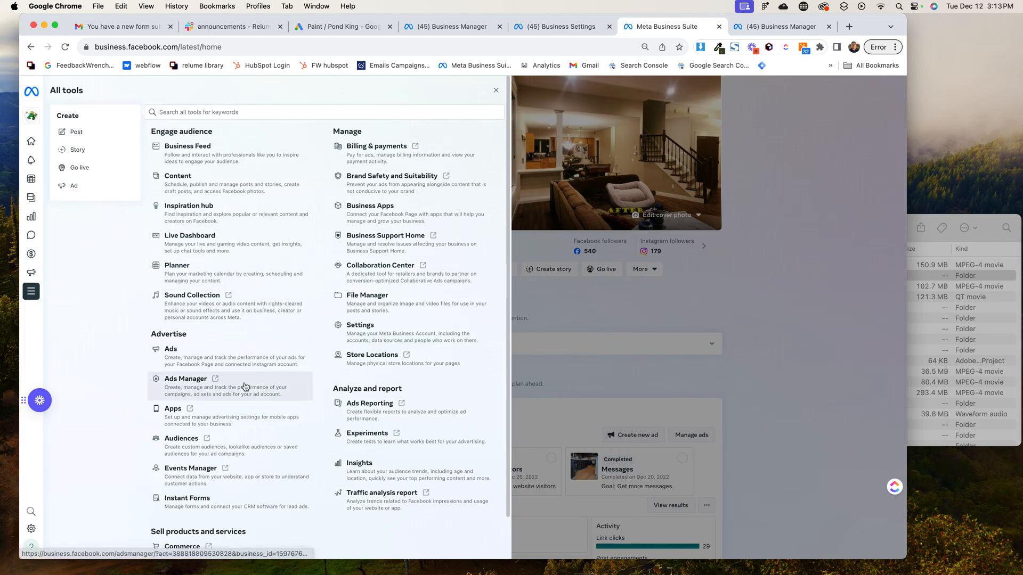
{"action": "left_click", "coordinate": [186, 379]}
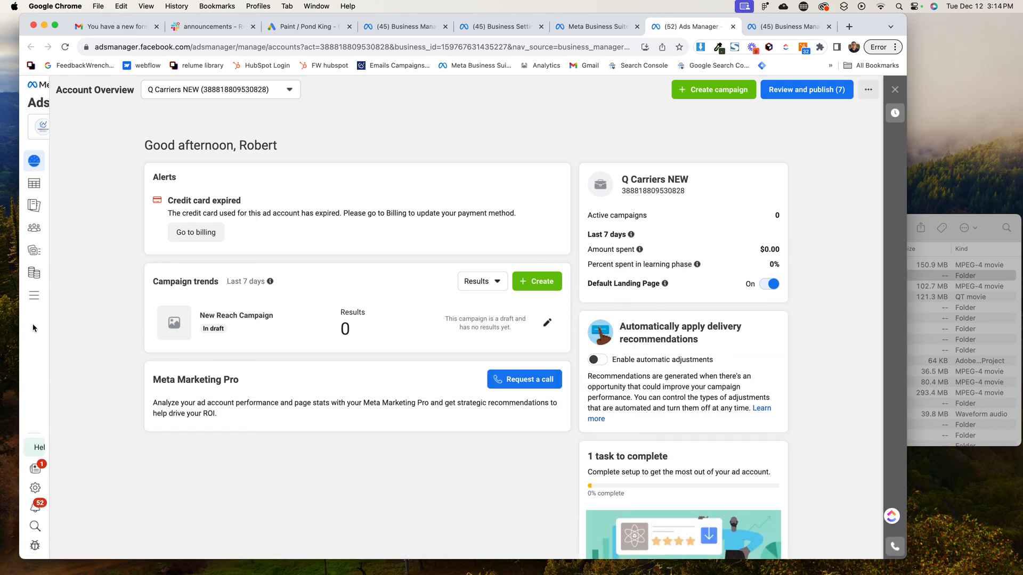
Step: Open Business settings from the Ads Manager All tools menu
{"action": "left_click", "coordinate": [35, 295]}
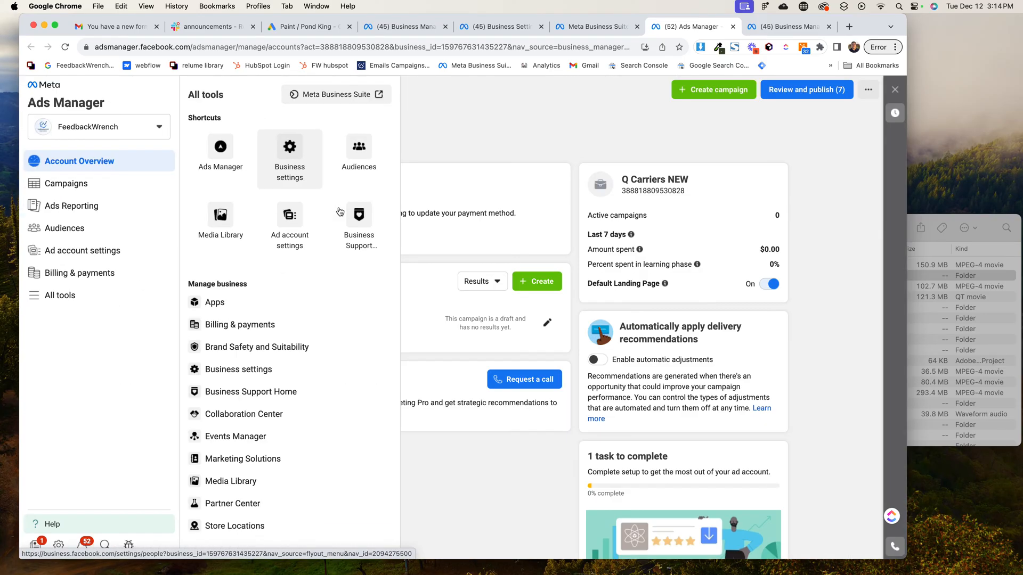
{"action": "left_click", "coordinate": [288, 154]}
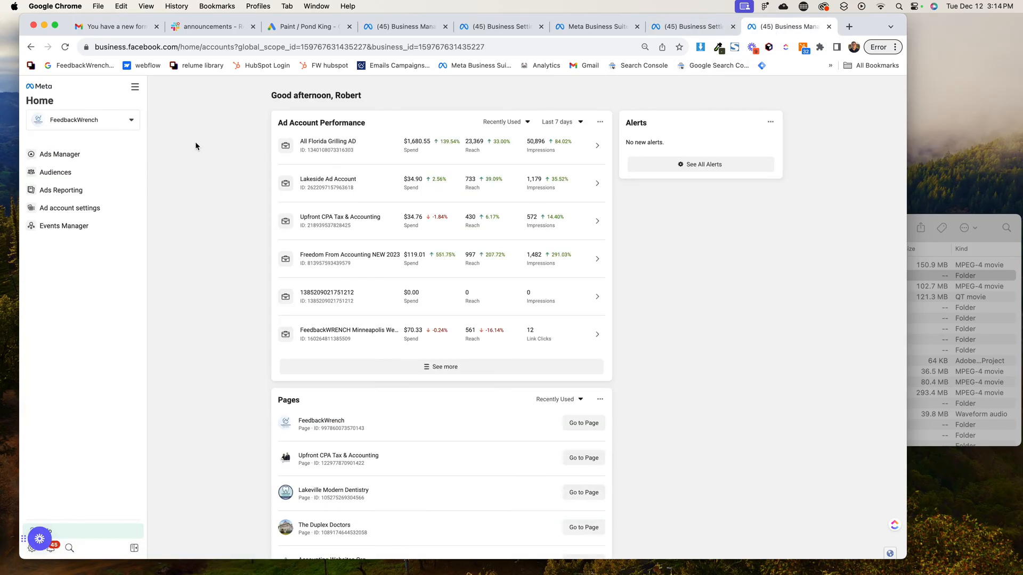
{"action": "mouse_move", "coordinate": [270, 307]}
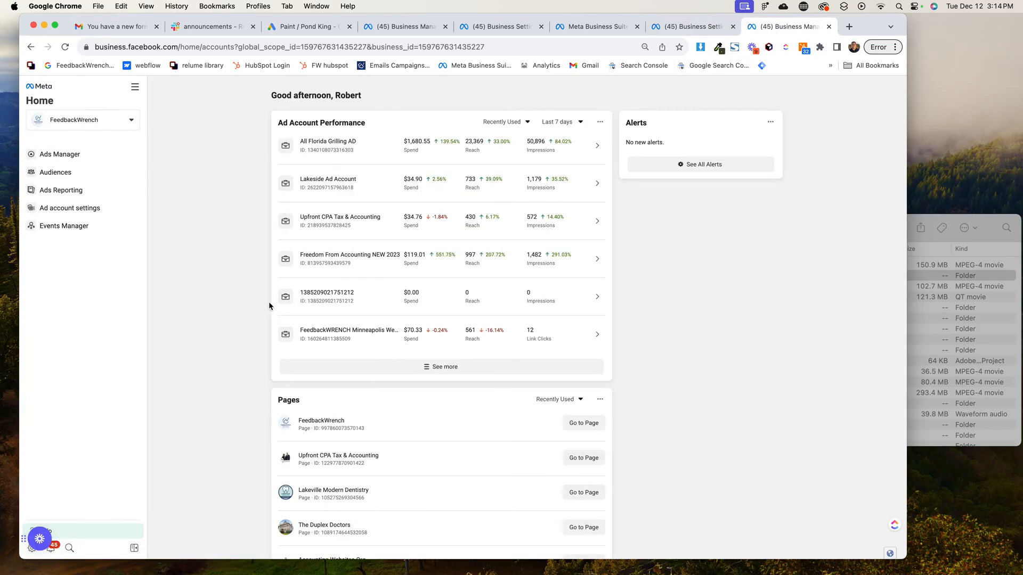
{"action": "mouse_move", "coordinate": [122, 416]}
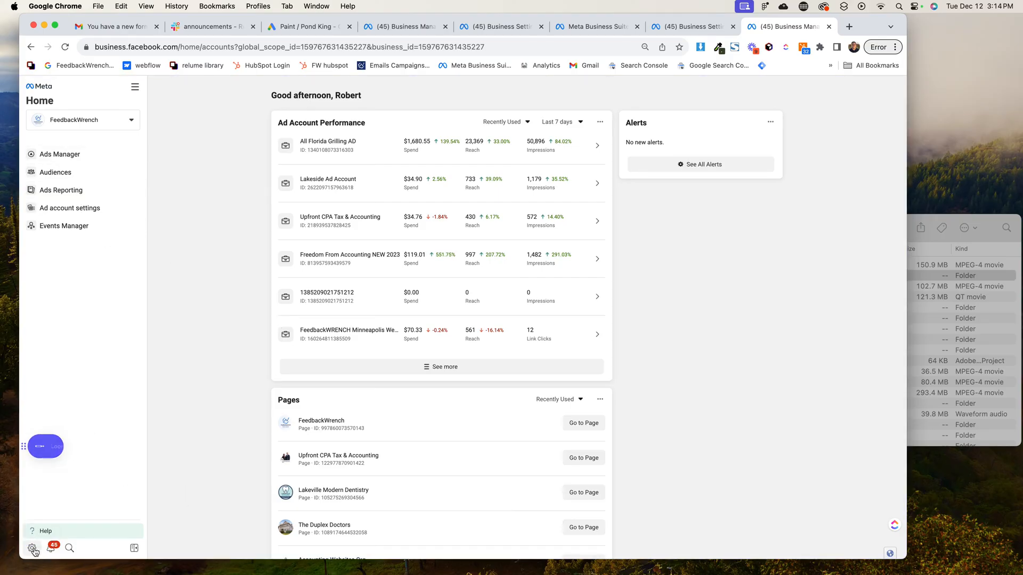
{"action": "left_click", "coordinate": [32, 548]}
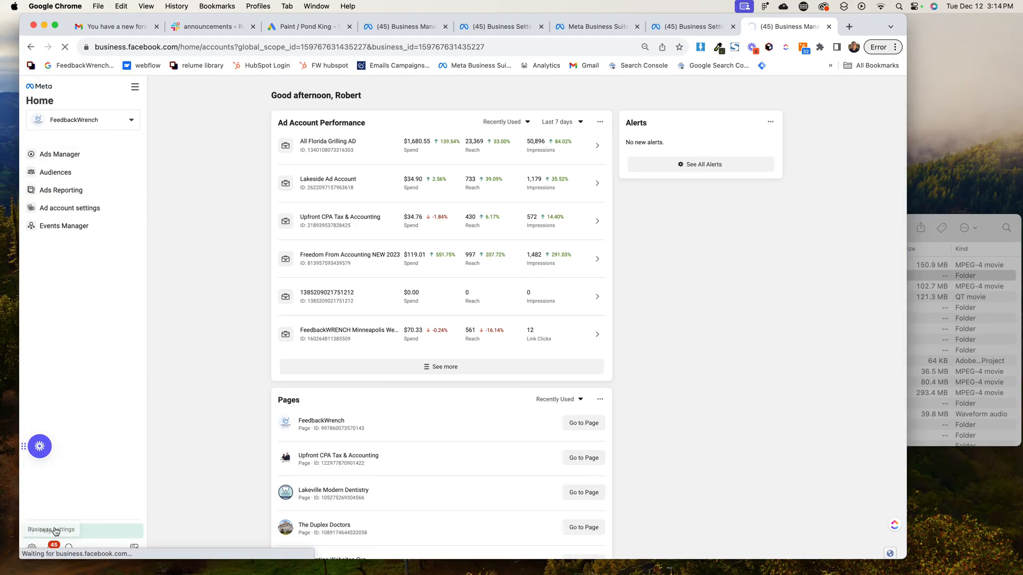
Step: Go to Business settings' Instagram accounts and start adding an Instagram account
{"action": "left_click", "coordinate": [51, 529]}
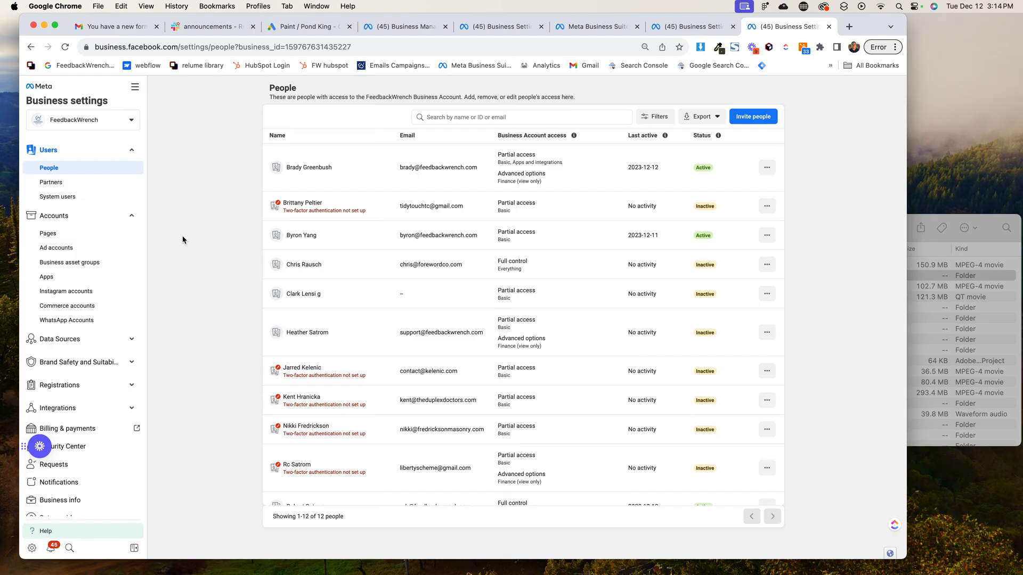
{"action": "mouse_move", "coordinate": [73, 300]}
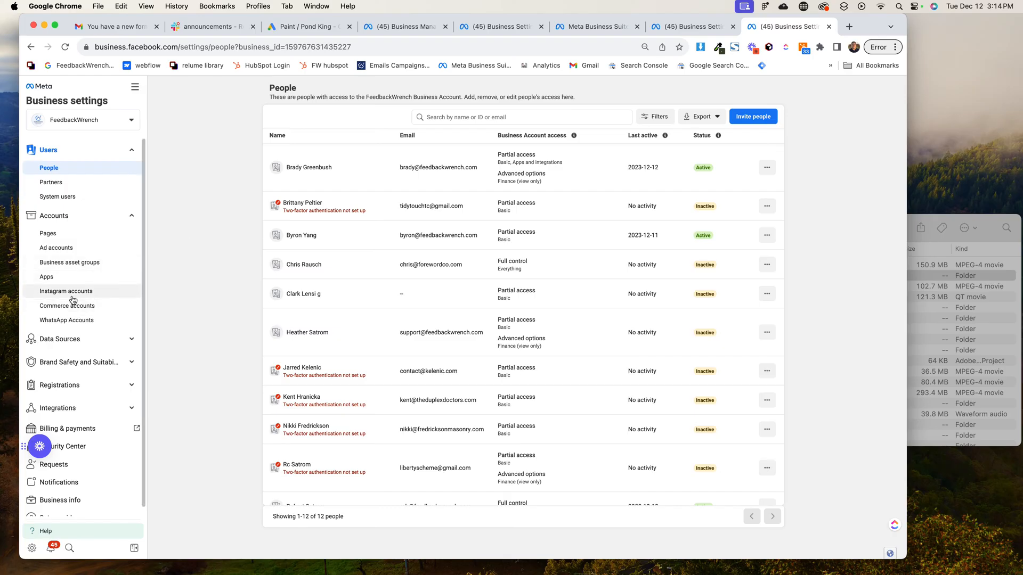
{"action": "left_click", "coordinate": [66, 291]}
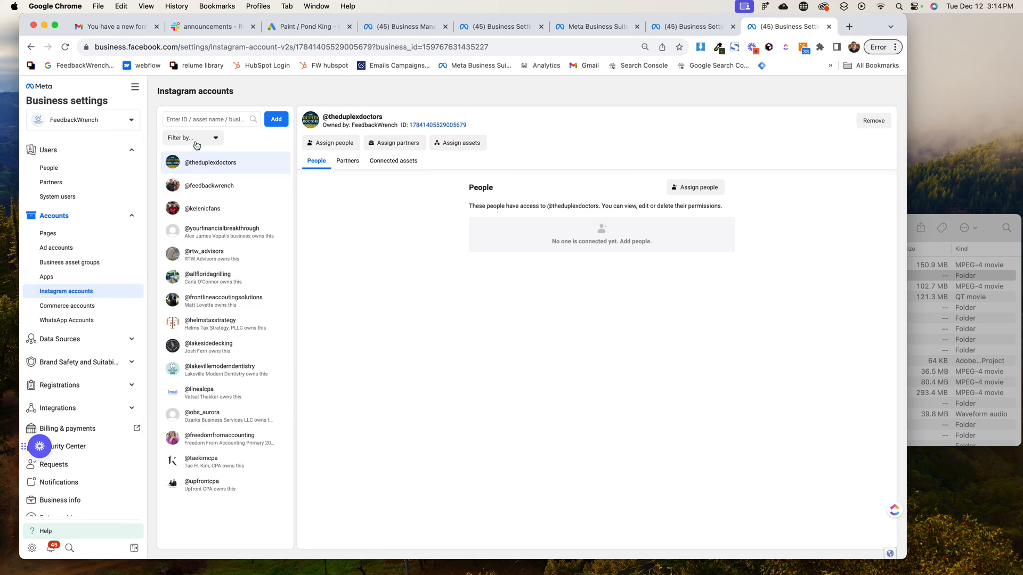
{"action": "left_click", "coordinate": [276, 119]}
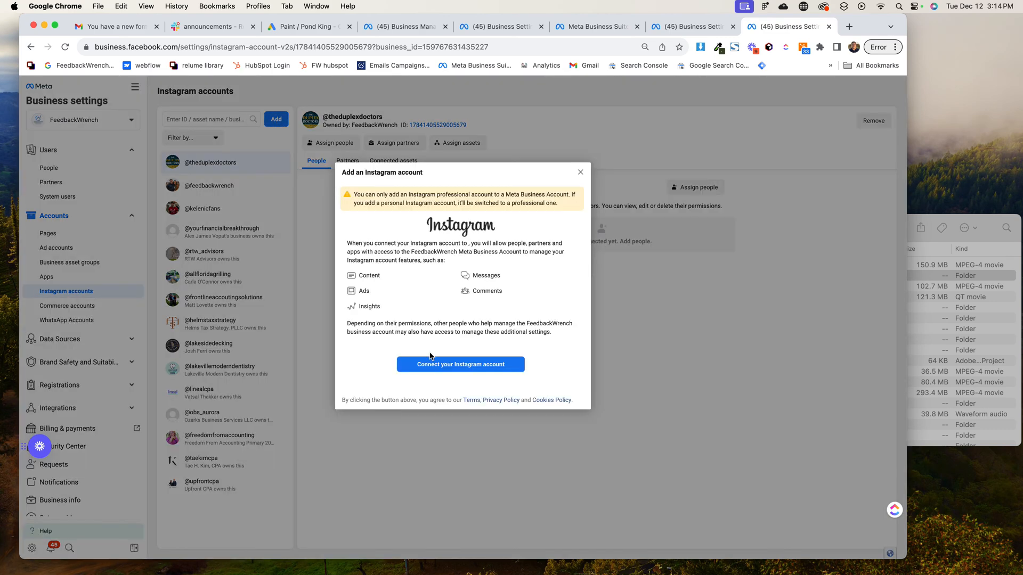